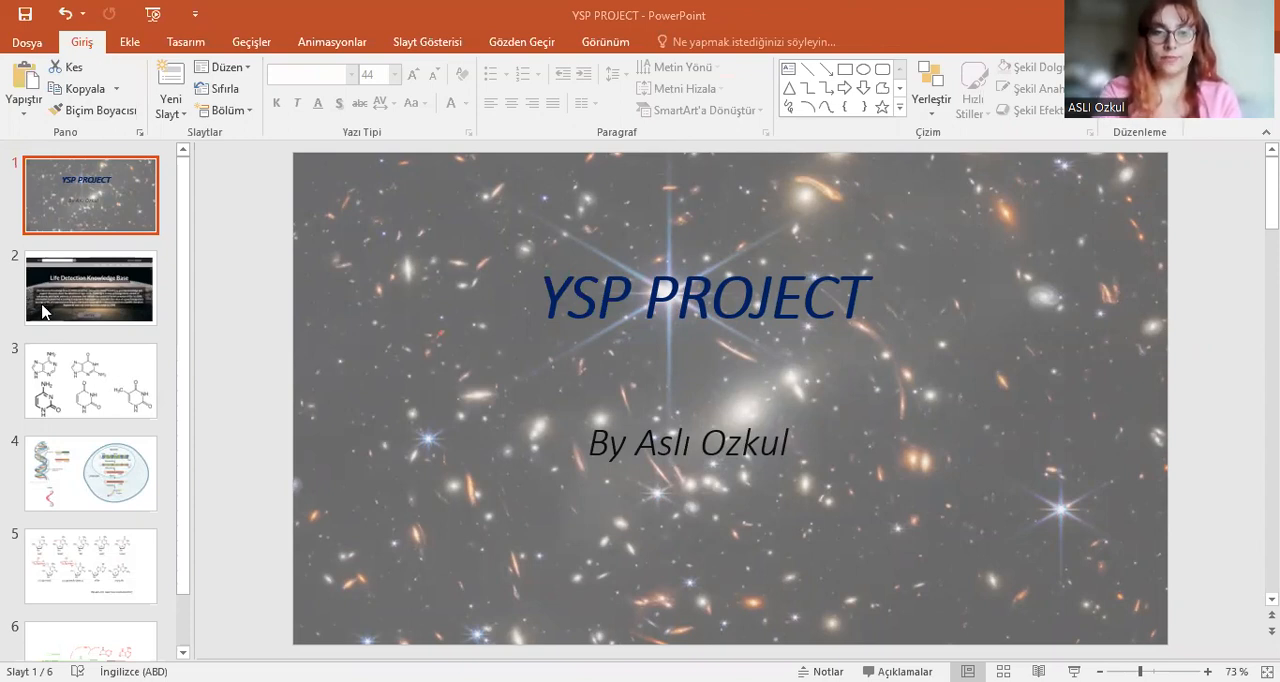
Display slide 2, the Life Detection Knowledge Base slide.
click(90, 288)
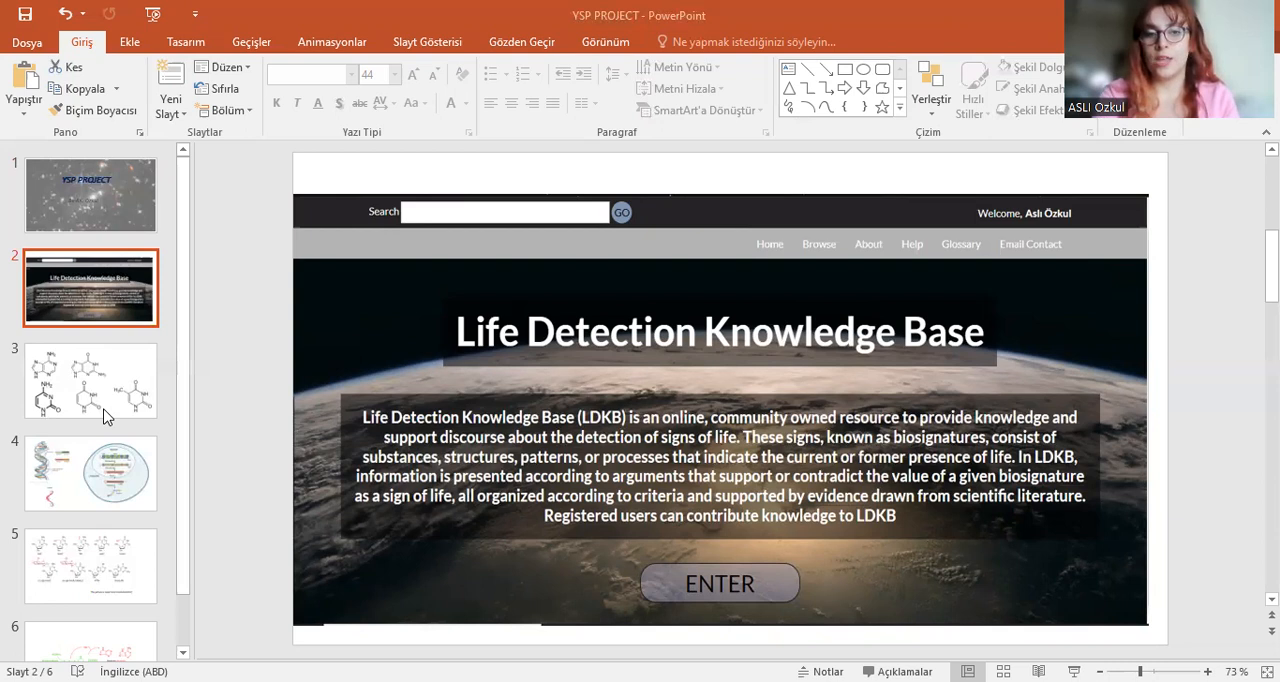
Display slide 3 showing the five nucleobase chemical structures.
click(90, 380)
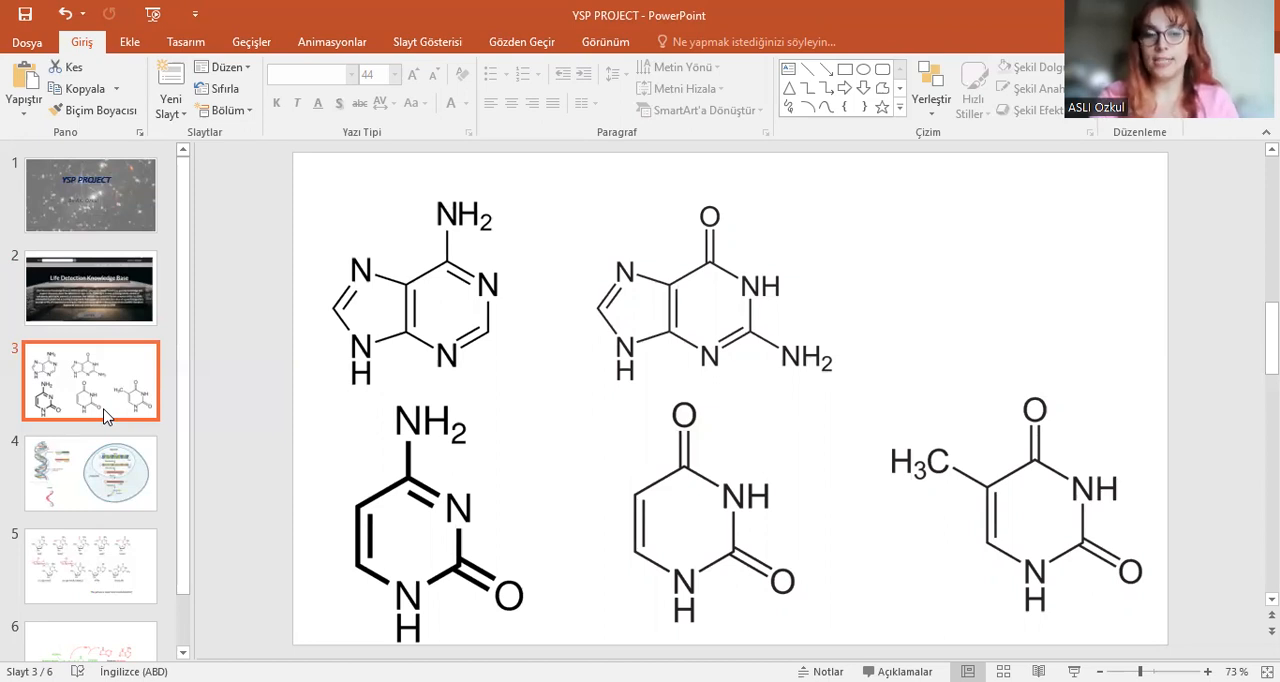
Advance through slide 4 (DNA/RNA diagram) to slide 5 of modified nucleosides (Carell et al. 2017).
click(90, 472)
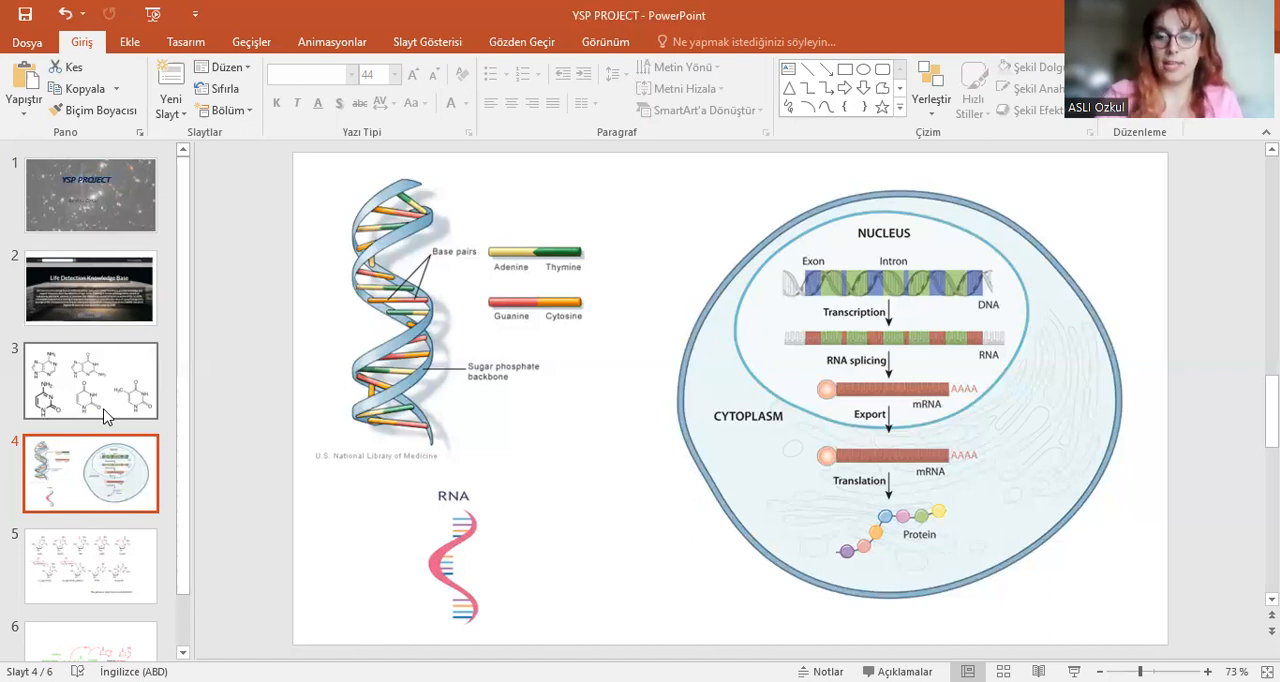
click(90, 564)
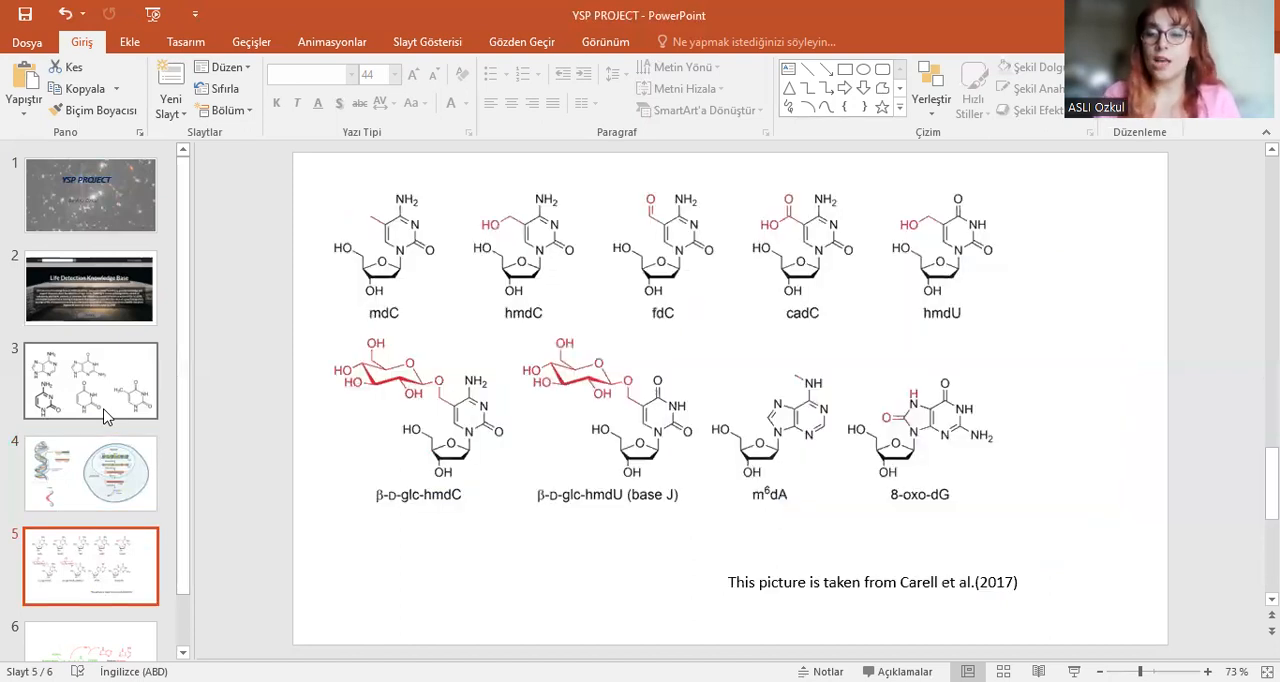